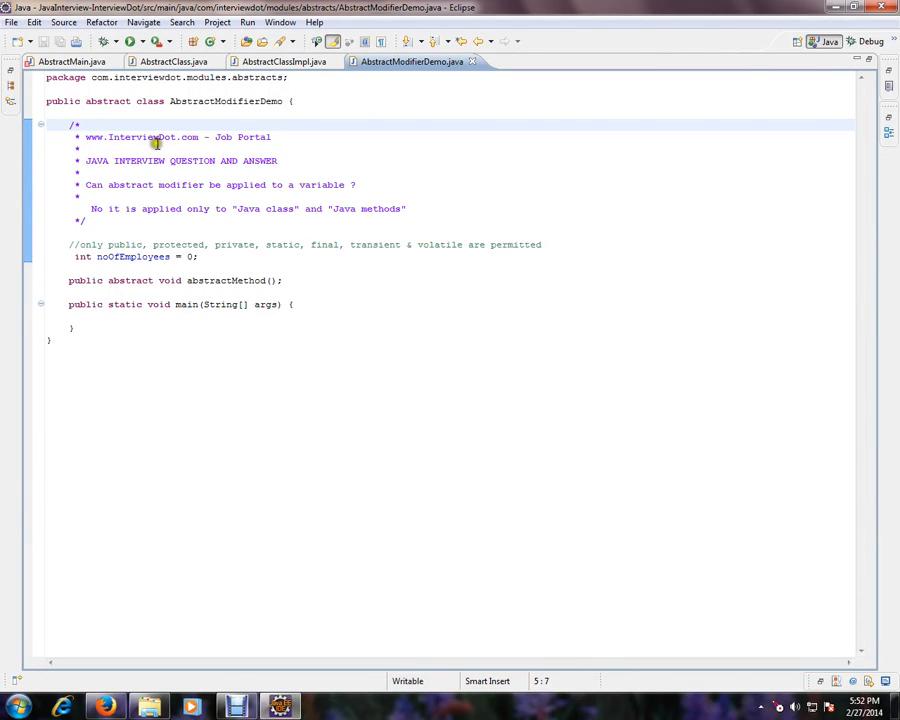
Prefix the noOfEmployees field declaration with 'abstract' and save, producing a compile error marker
double_click(142, 136)
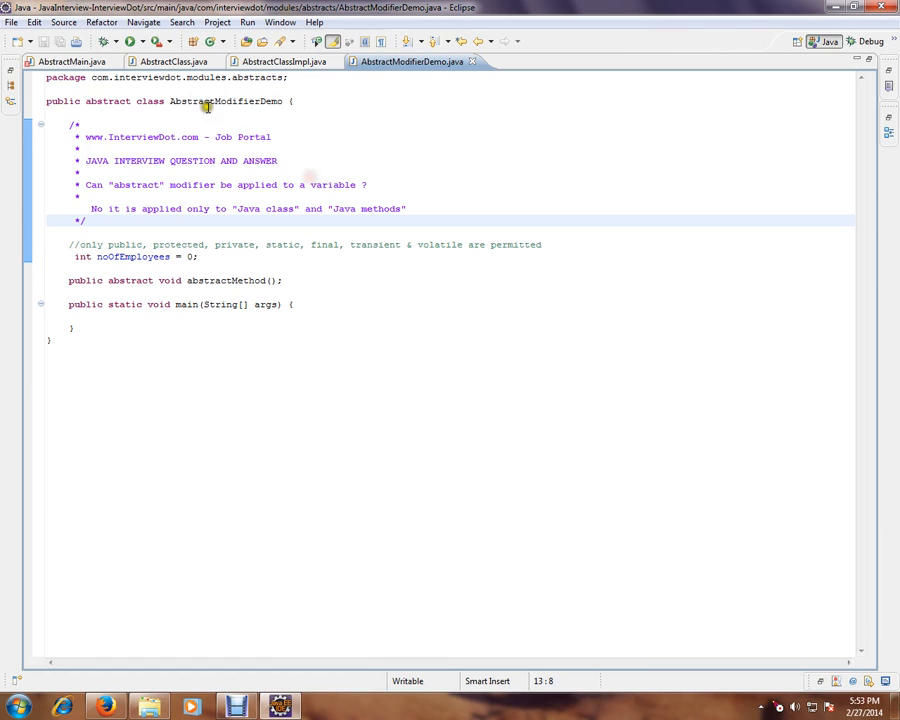
double_click(108, 100)
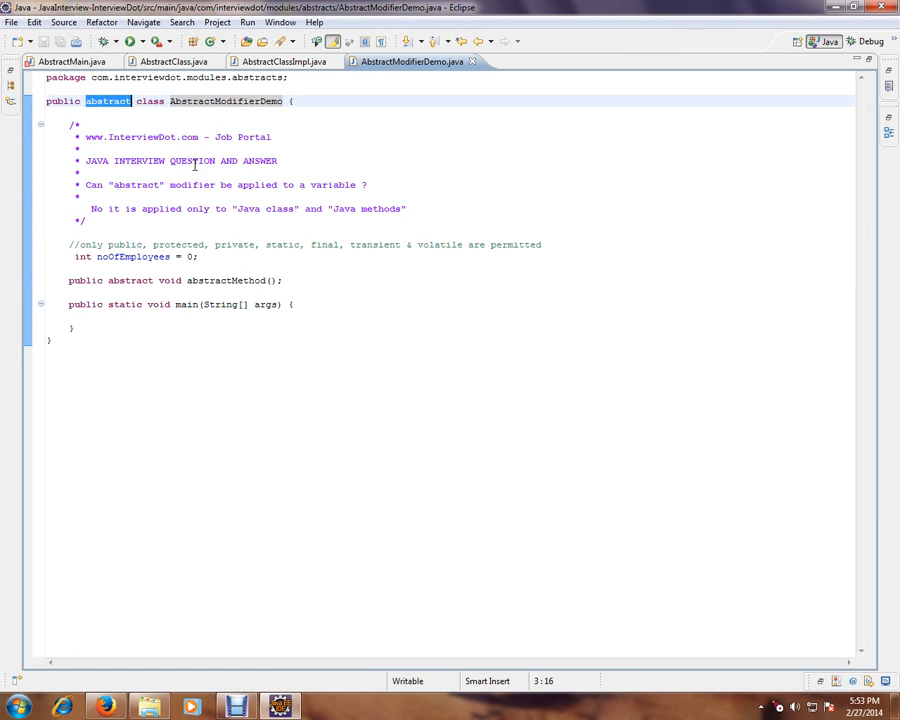
mouse_move(316, 318)
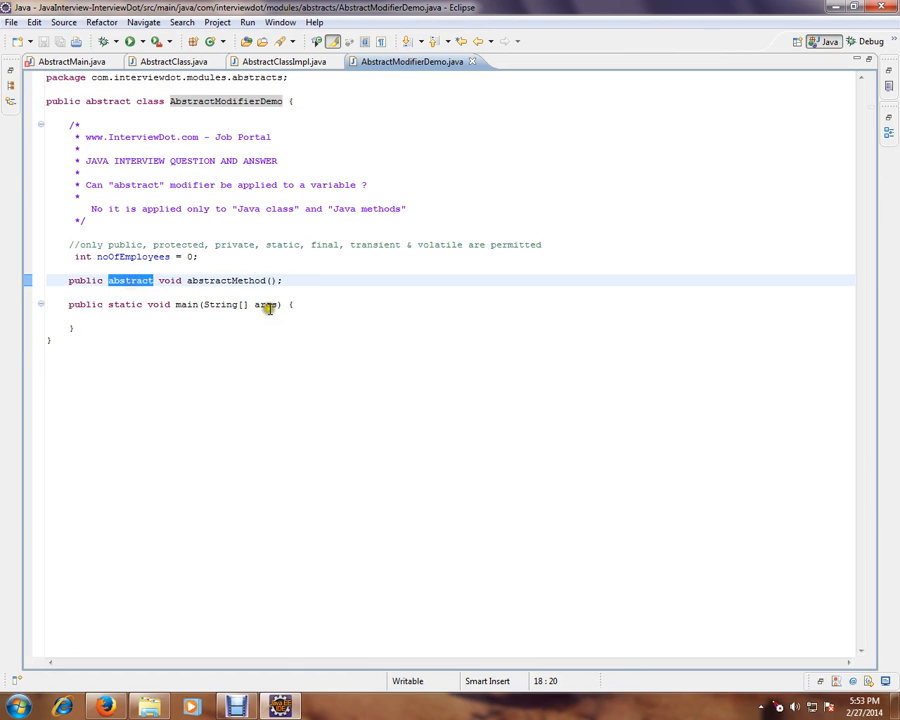
mouse_move(264, 304)
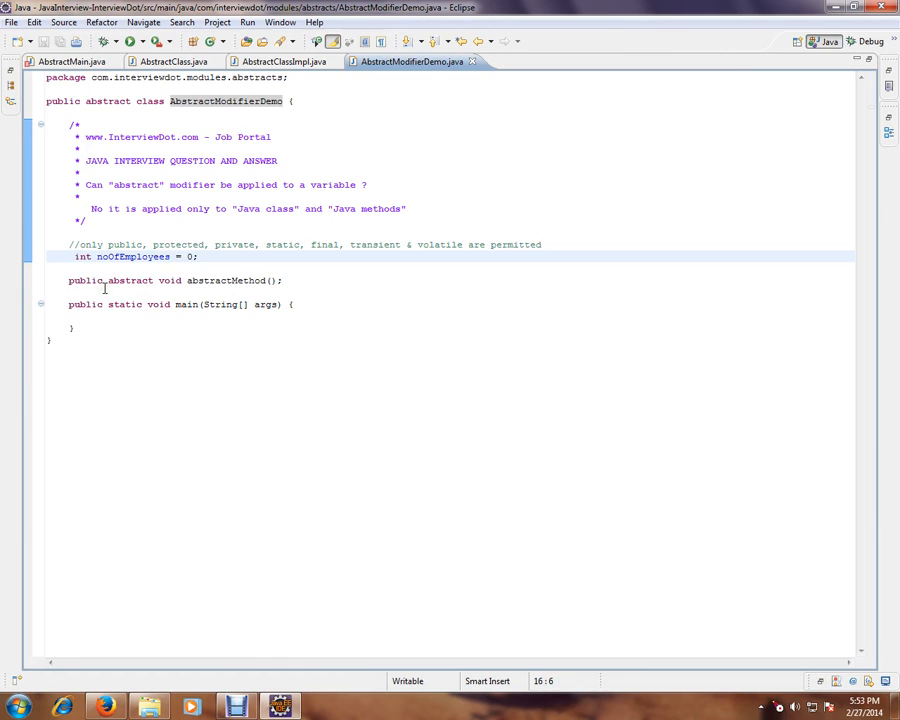
text(abstract)
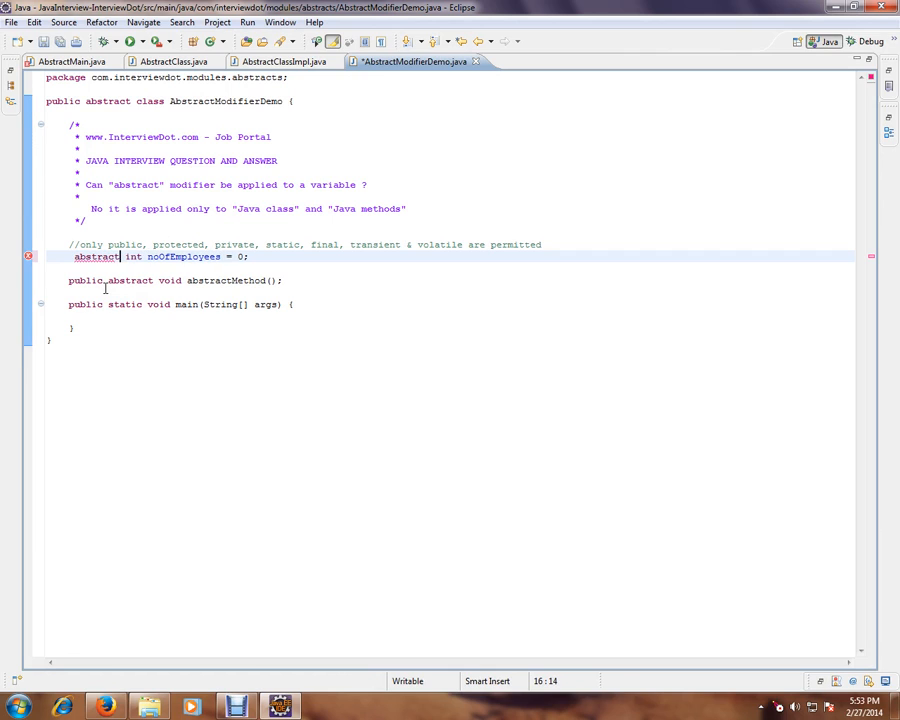
key(ctrl+s)
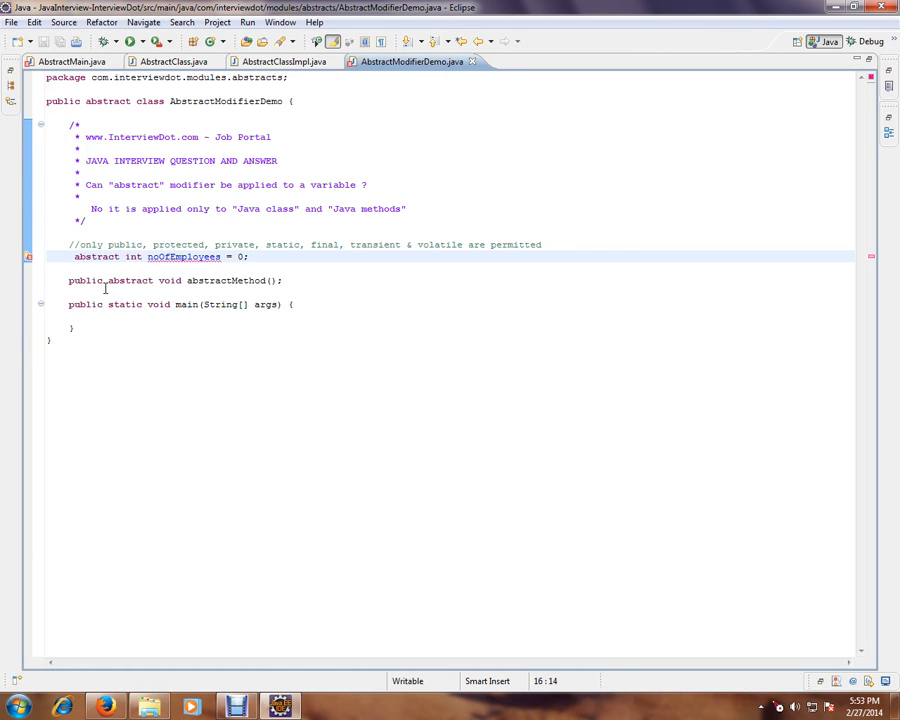
mouse_move(184, 256)
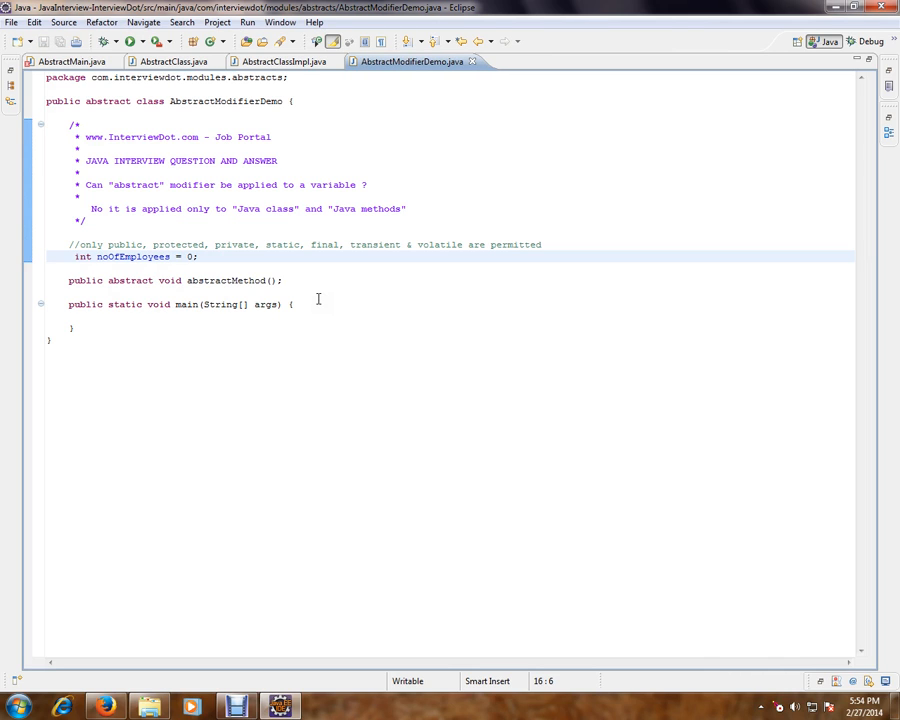
mouse_move(356, 628)
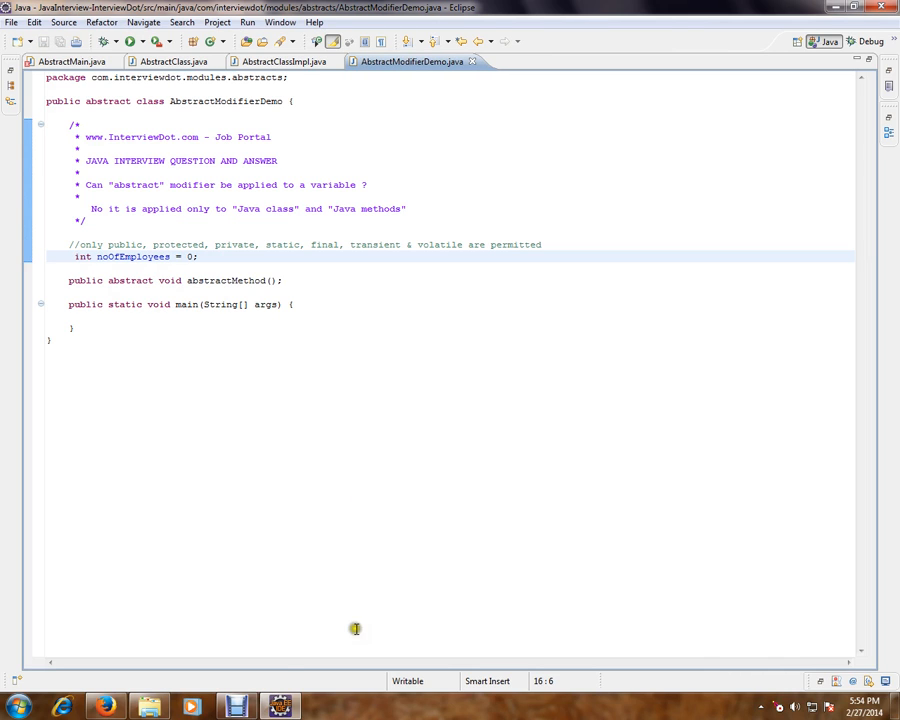